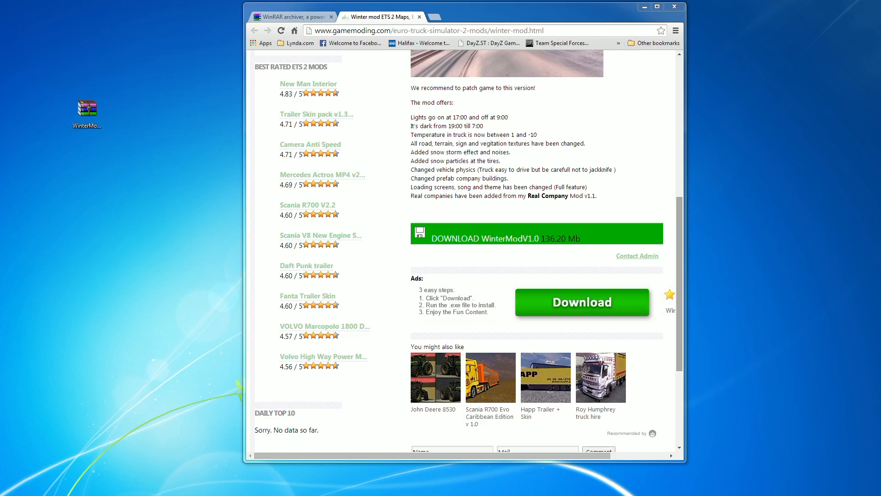
{"action": "mouse_move", "coordinate": [698, 283]}
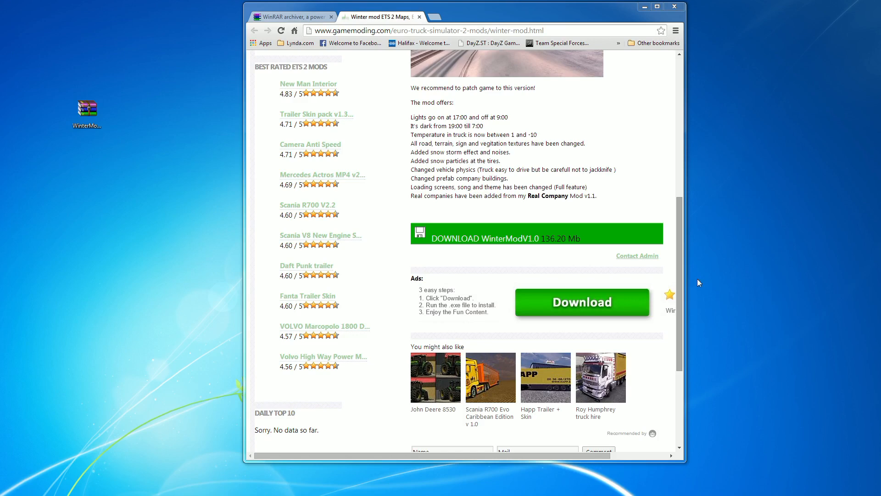
- Review the Winter mod page, then switch to the RARLAB WinRAR downloads tab
{"action": "scroll", "scroll_direction": "up", "scroll_amount": 3}
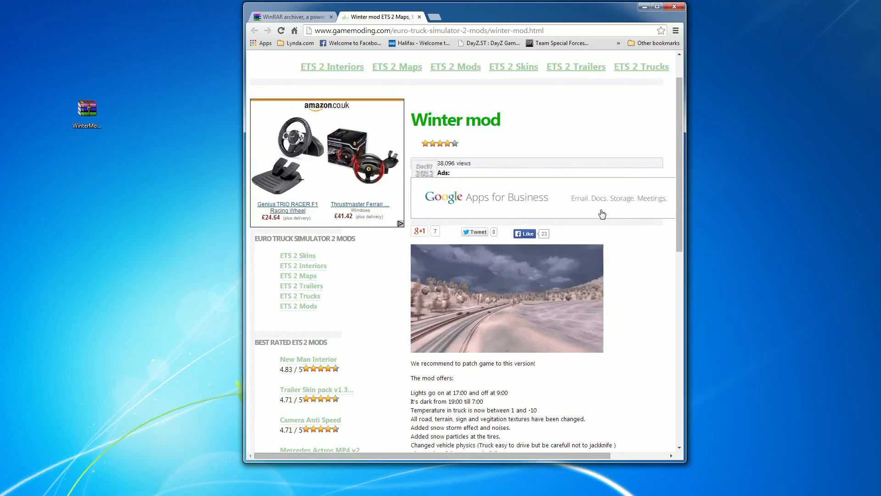
{"action": "scroll", "scroll_direction": "down", "scroll_amount": 3}
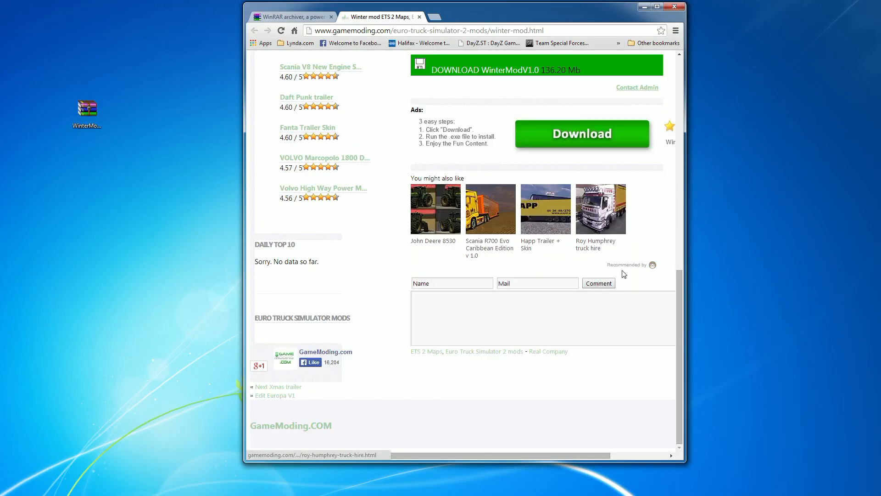
{"action": "scroll", "scroll_direction": "up", "scroll_amount": 3}
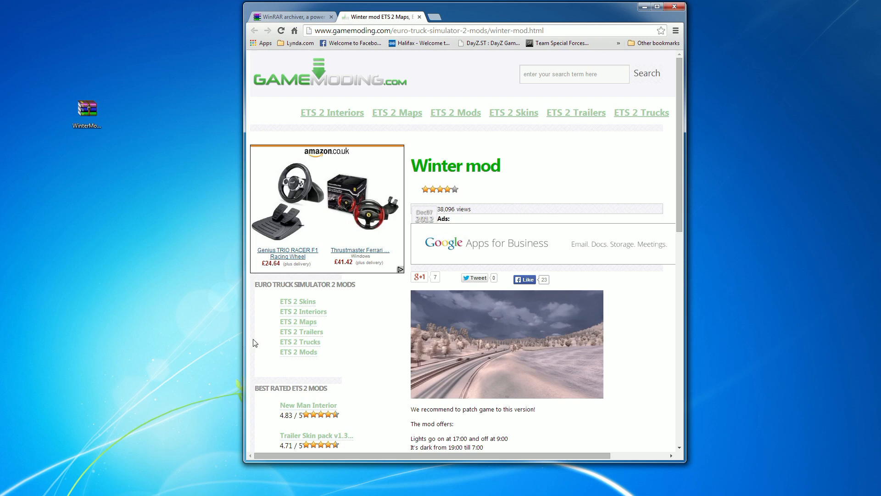
{"action": "mouse_move", "coordinate": [545, 392]}
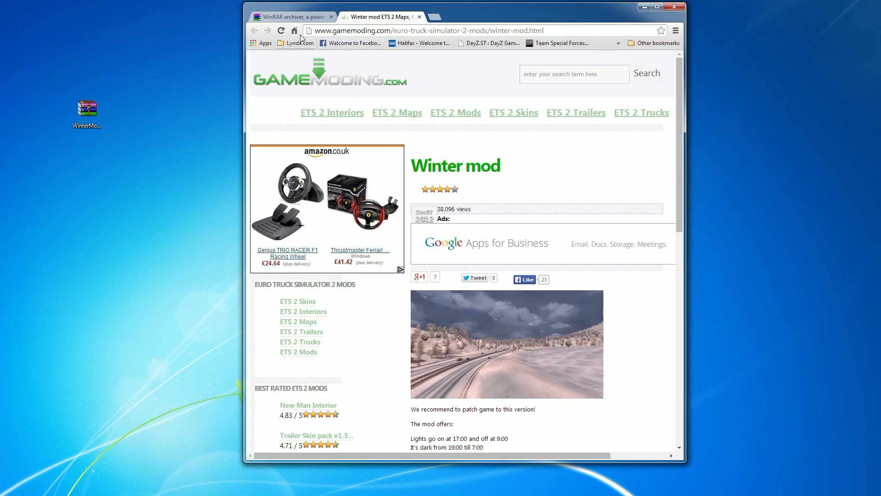
{"action": "left_click", "coordinate": [289, 17]}
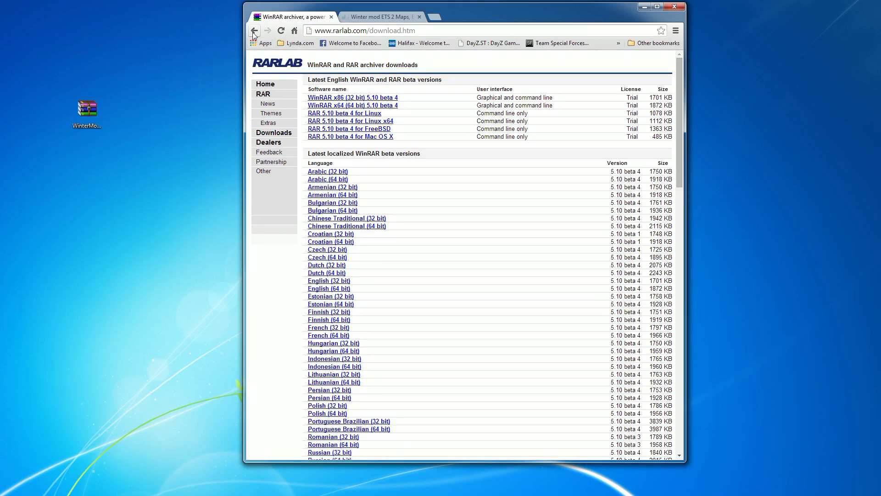
- Go back to the Google search results for 'winrar'
{"action": "left_click", "coordinate": [255, 30]}
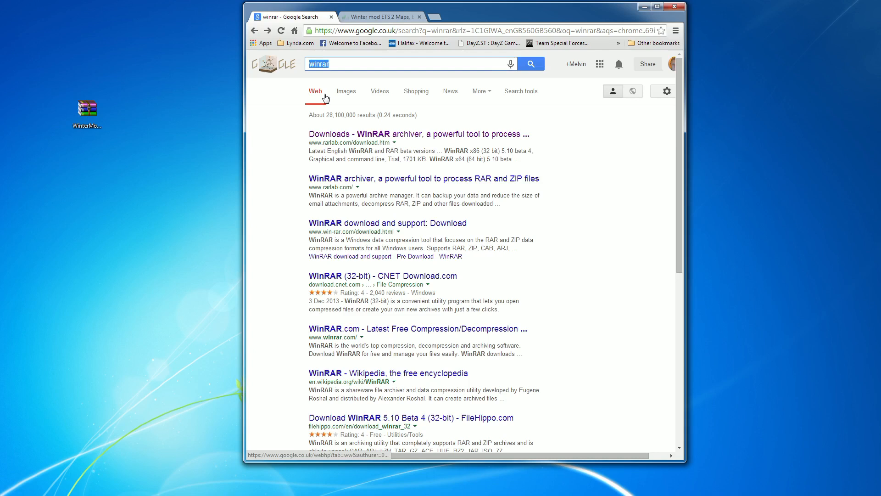
{"action": "mouse_move", "coordinate": [683, 159]}
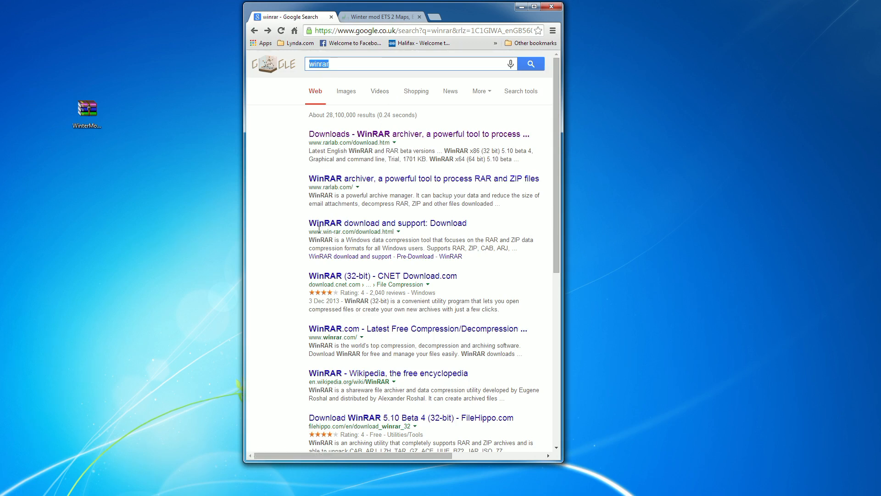
{"action": "mouse_move", "coordinate": [362, 161]}
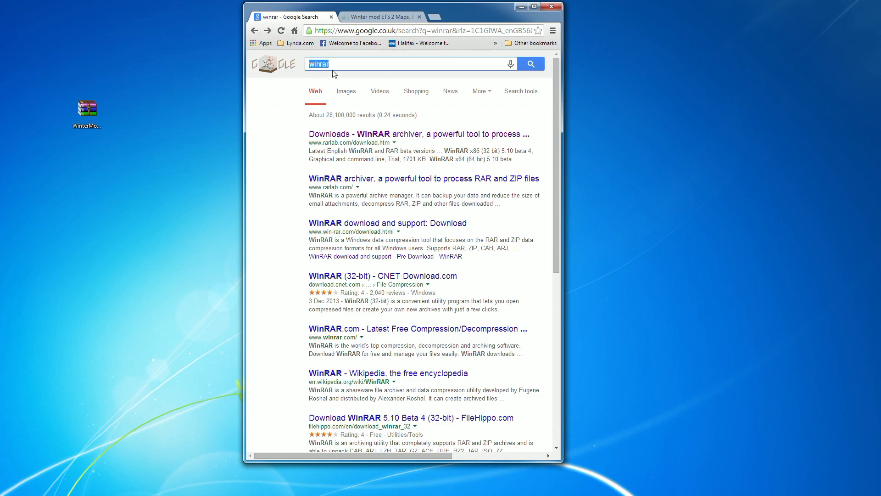
- Open the 'Downloads - WinRAR archiver' result at rarlab.com/download.htm
{"action": "left_click", "coordinate": [421, 134]}
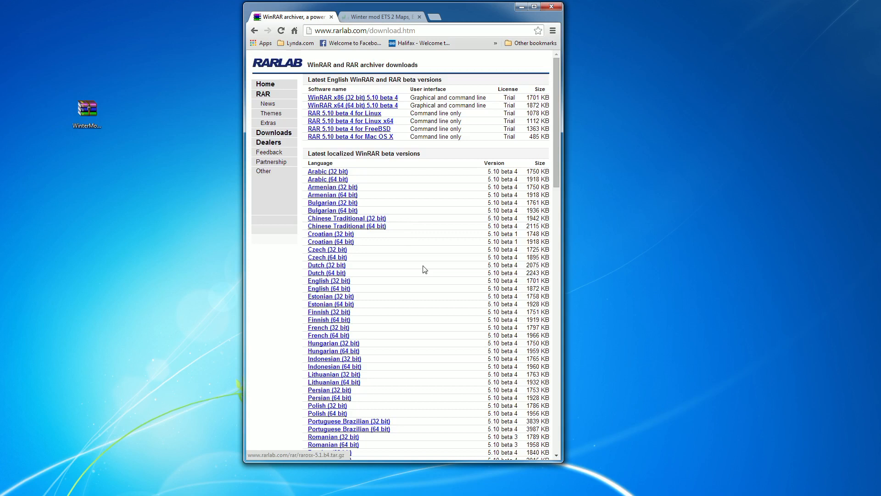
{"action": "mouse_move", "coordinate": [352, 98]}
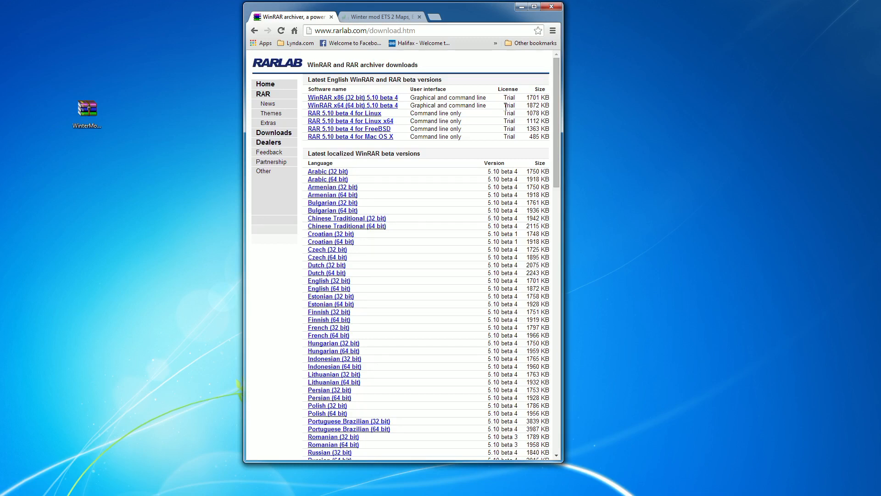
{"action": "mouse_move", "coordinate": [349, 61]}
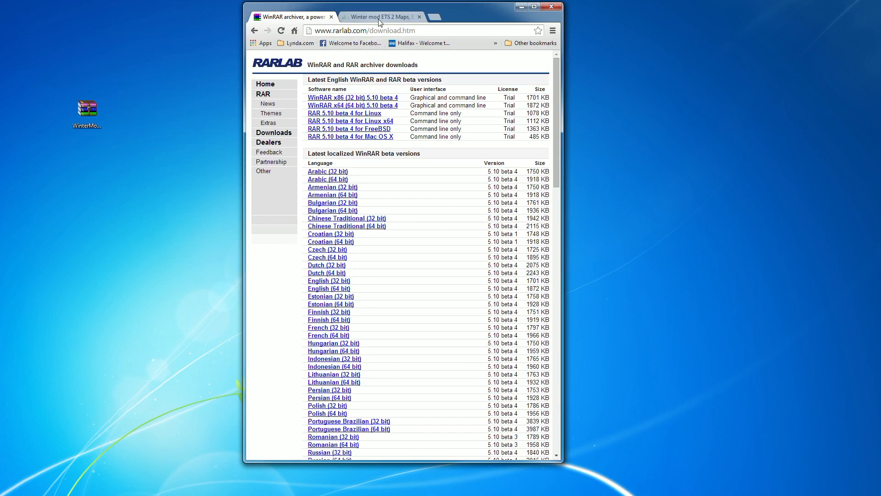
{"action": "mouse_move", "coordinate": [382, 17]}
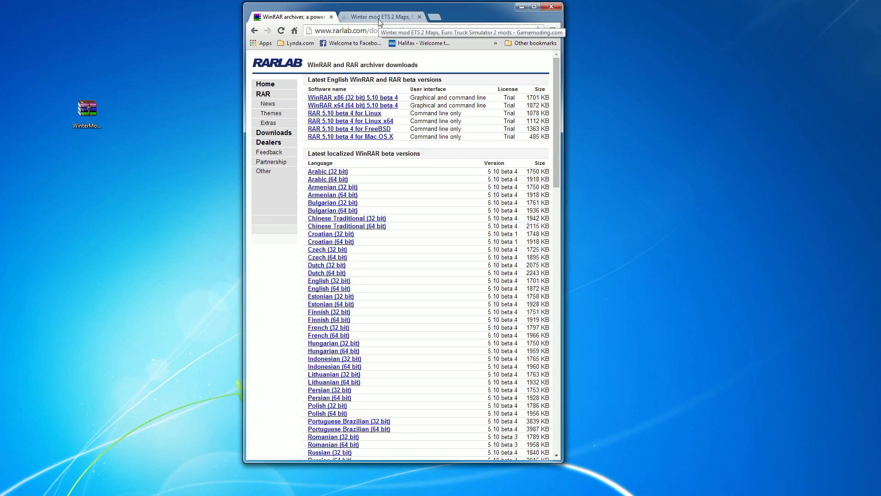
- Return to the Winter mod page and bring the DOWNLOAD WinterModV1.0 (135.20 Mb) link into view
{"action": "left_click", "coordinate": [381, 17]}
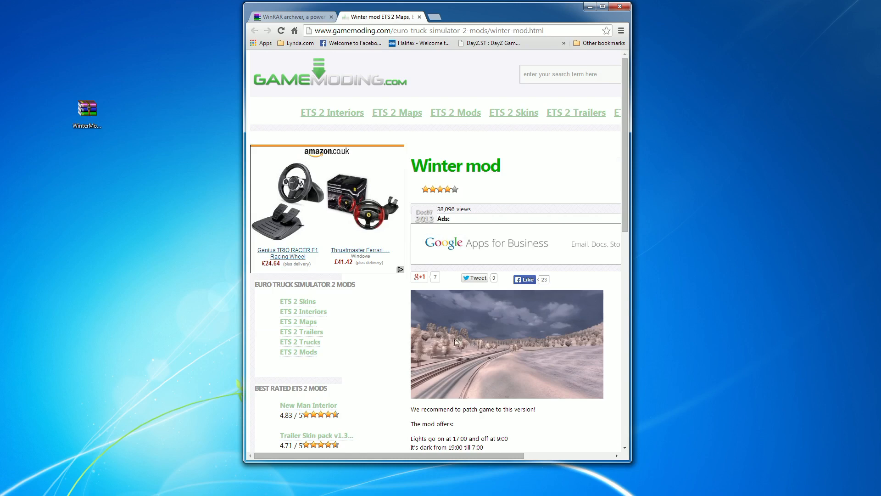
{"action": "scroll", "scroll_direction": "down", "scroll_amount": 3}
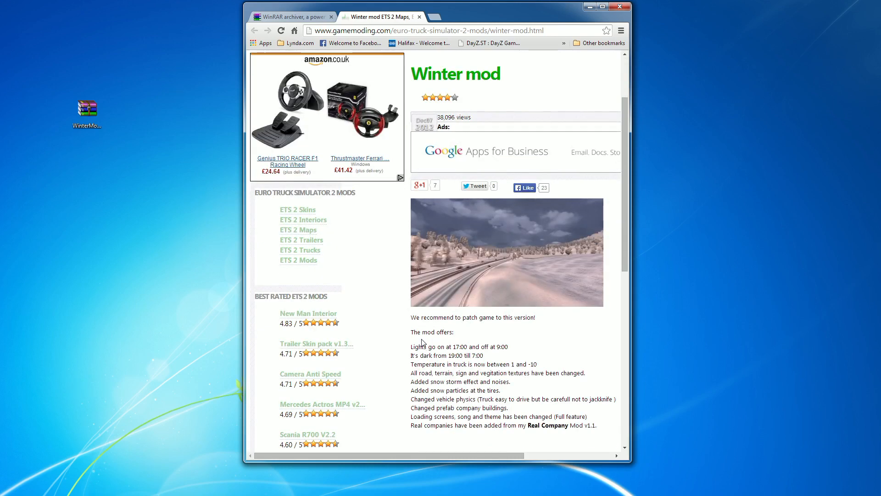
{"action": "scroll", "scroll_direction": "up", "scroll_amount": 3}
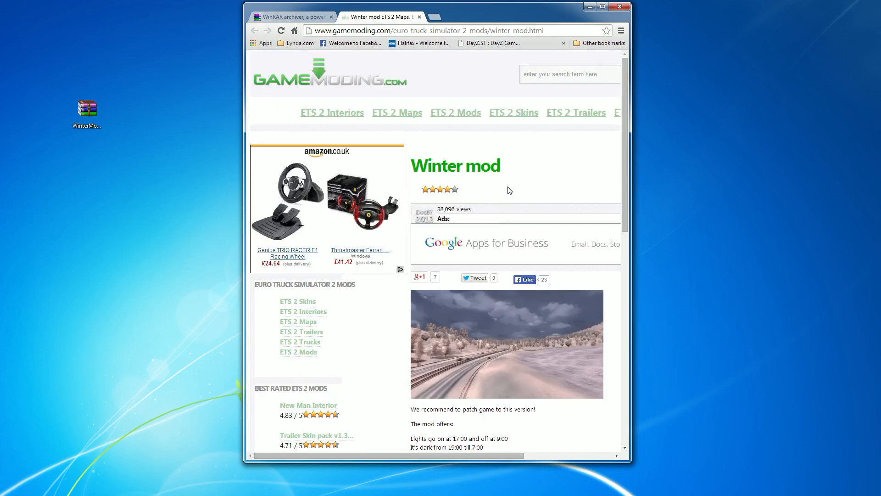
{"action": "scroll", "scroll_direction": "down", "scroll_amount": 3}
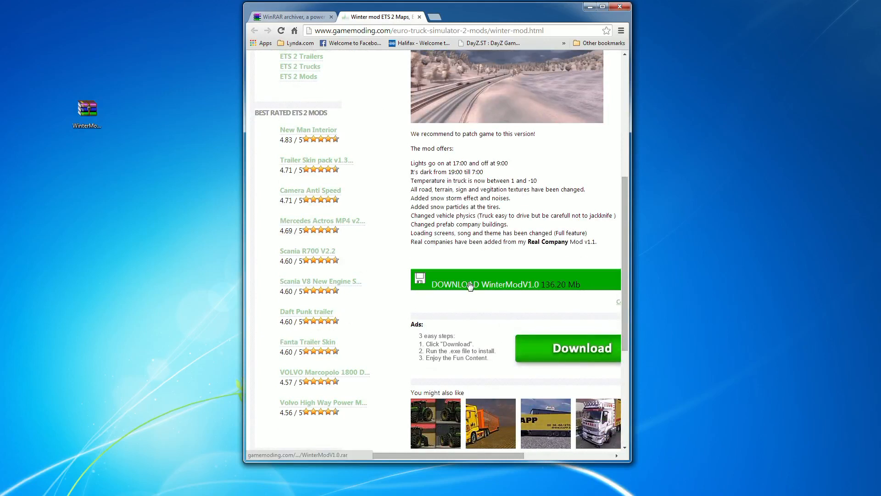
{"action": "mouse_move", "coordinate": [486, 284]}
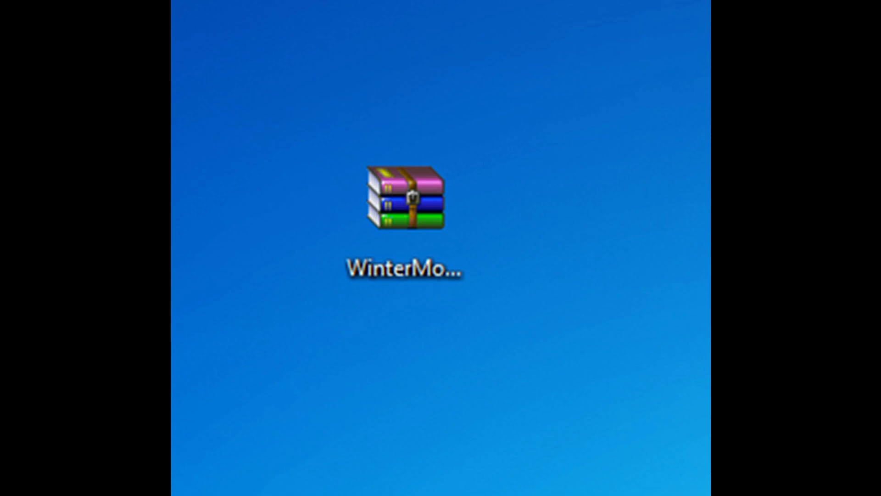
{"action": "left_click", "coordinate": [405, 200]}
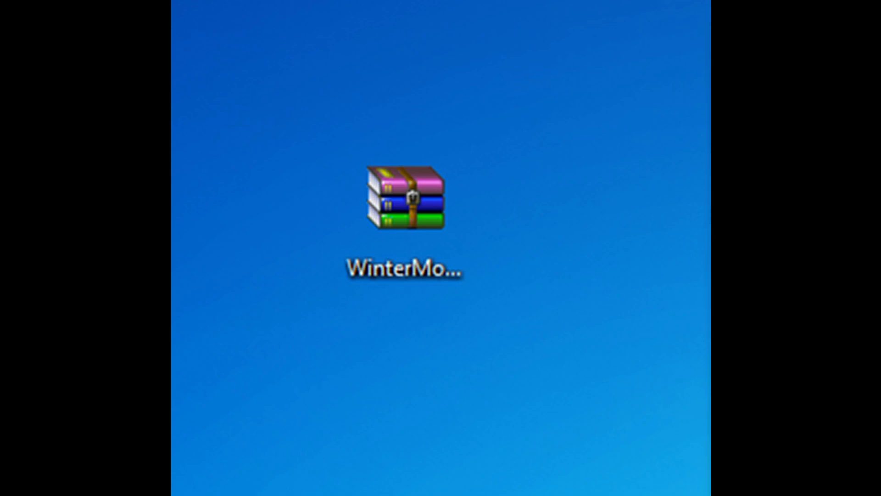
- Open WinterModV1.0.rar from the desktop in WinRAR, showing Read Me.txt and winter mod.exe
{"action": "double_click", "coordinate": [404, 199]}
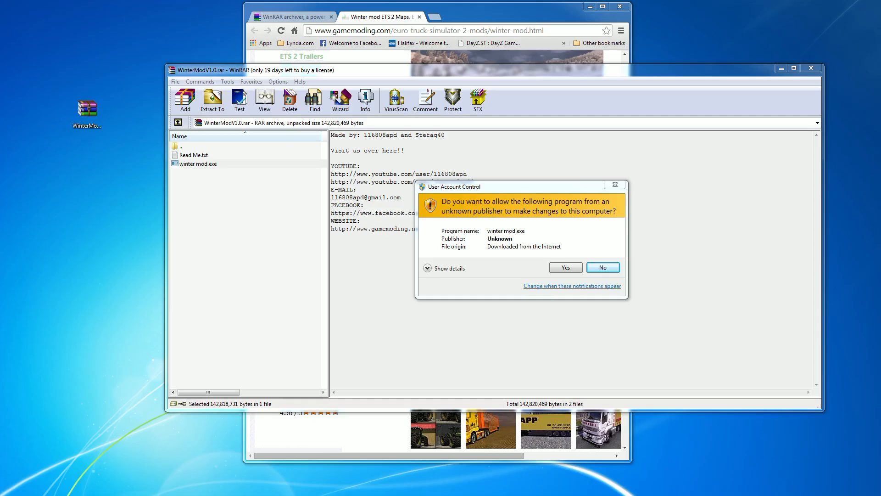
{"action": "mouse_move", "coordinate": [632, 158]}
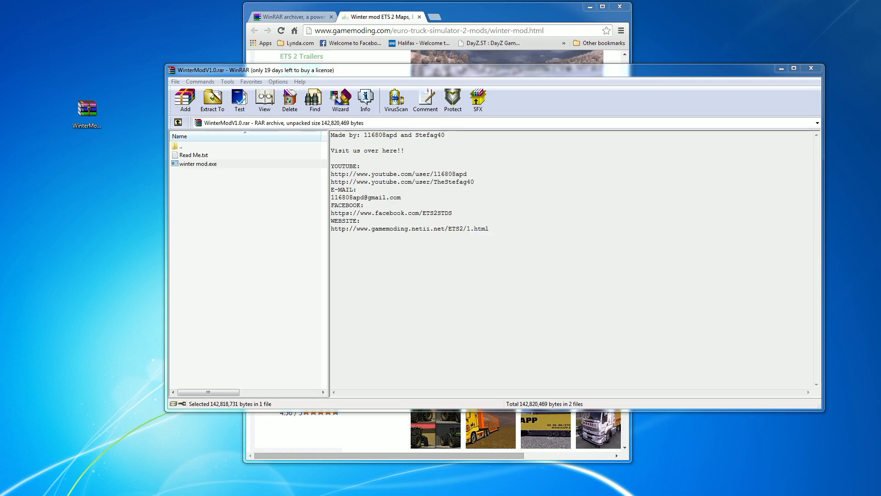
- Run winter mod.exe, install the Full (260mb) version into the ETS2 mod folder with the license accepted, and exit
{"action": "double_click", "coordinate": [198, 163]}
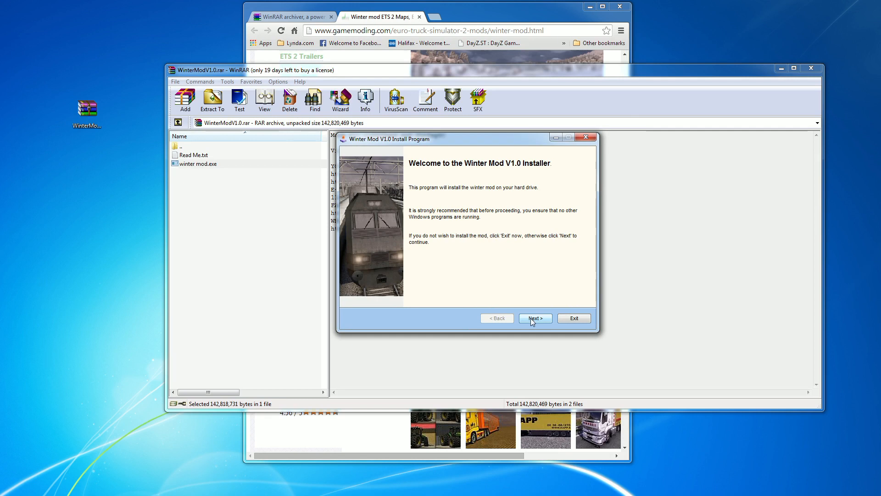
{"action": "left_click", "coordinate": [535, 319]}
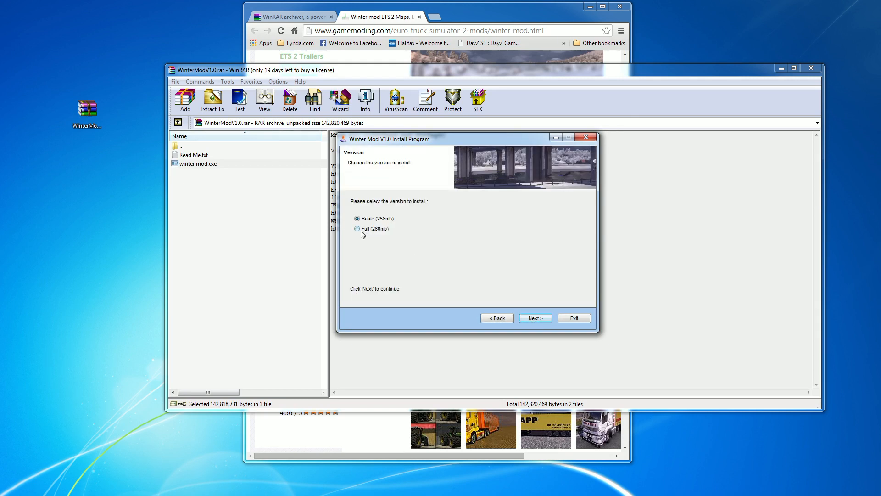
{"action": "left_click", "coordinate": [357, 228]}
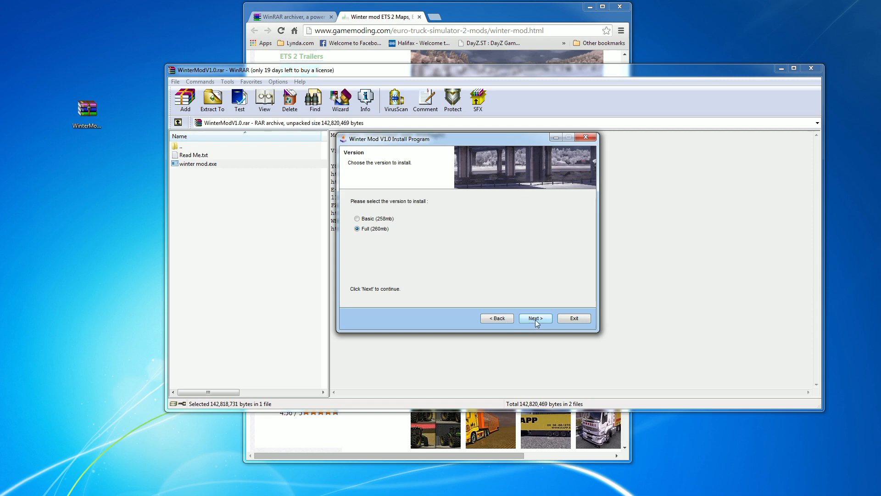
{"action": "left_click", "coordinate": [534, 319]}
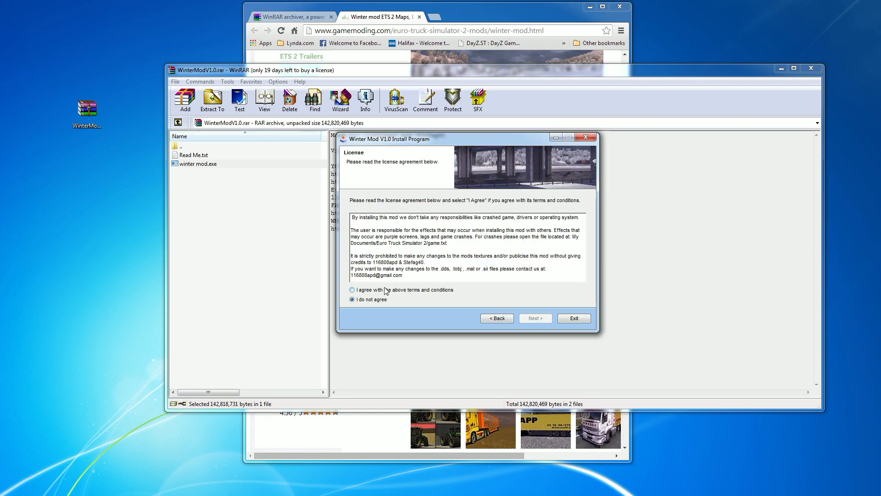
{"action": "left_click", "coordinate": [534, 318]}
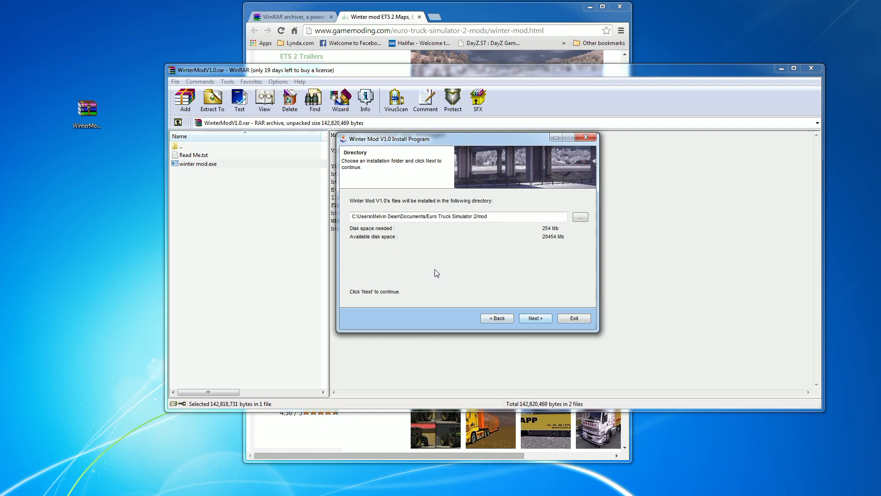
{"action": "mouse_move", "coordinate": [475, 287]}
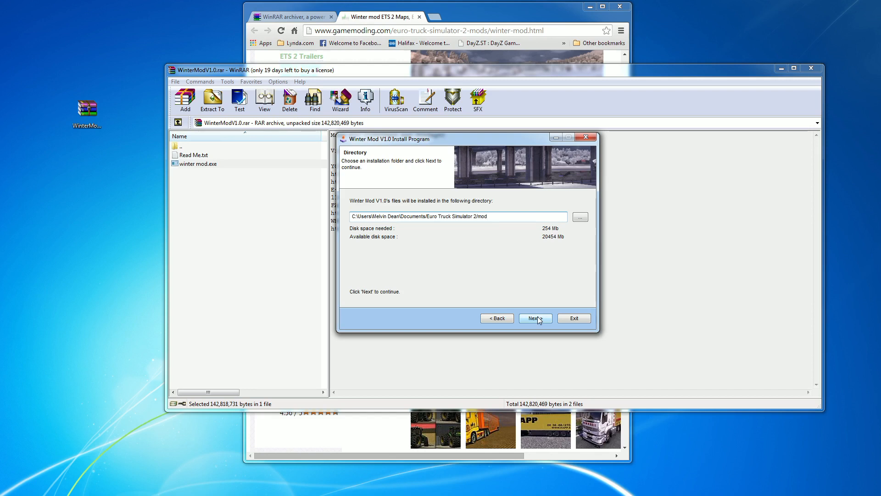
{"action": "left_click", "coordinate": [535, 319]}
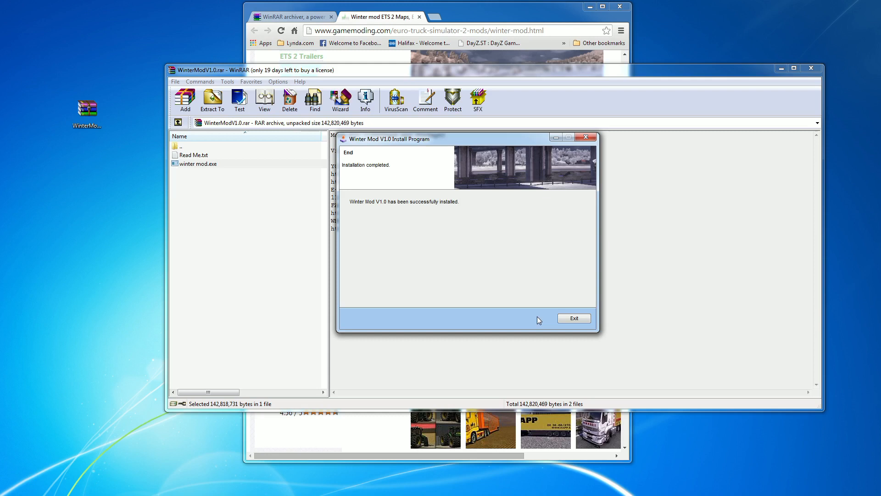
{"action": "mouse_move", "coordinate": [580, 328]}
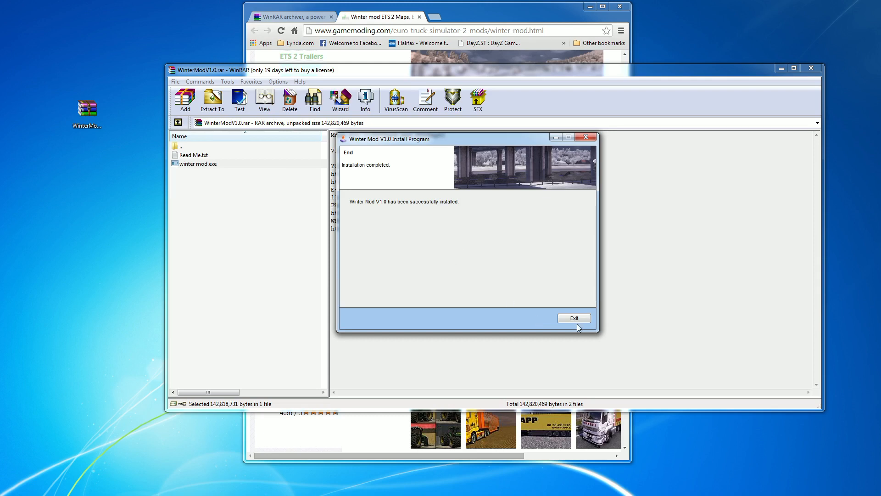
{"action": "left_click", "coordinate": [573, 319]}
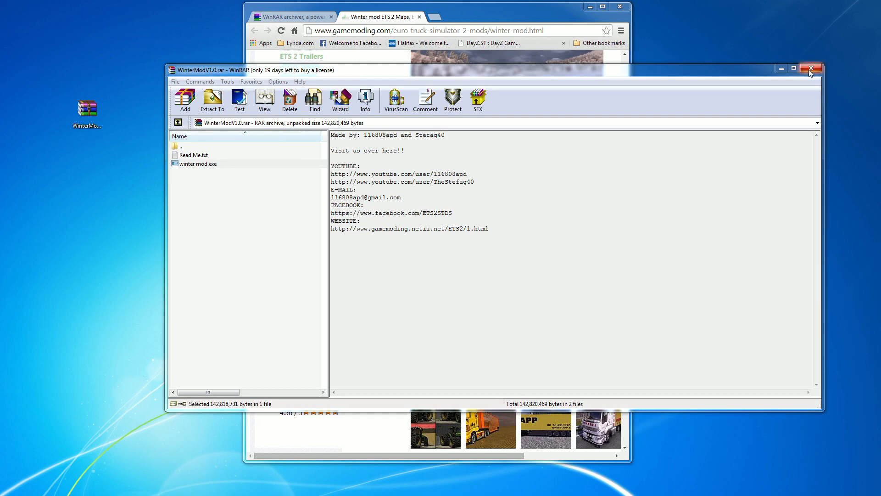
- Close the Winter Mod archive in WinRAR
{"action": "left_click", "coordinate": [811, 69]}
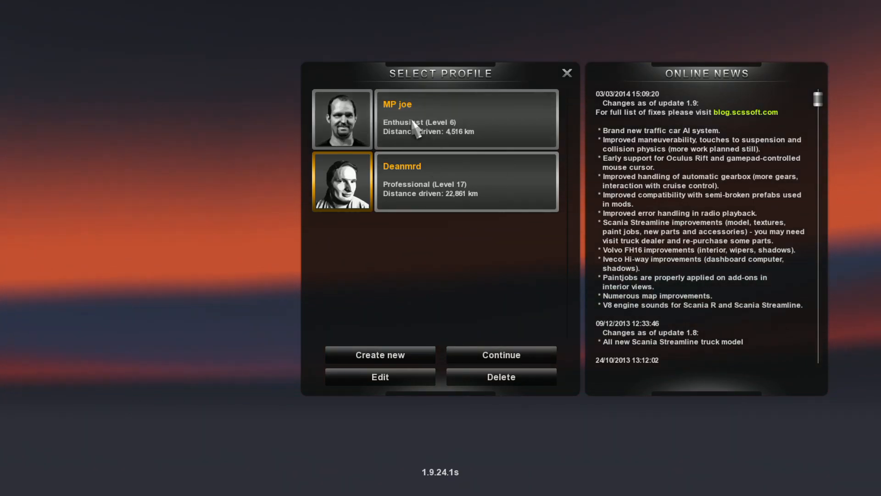
{"action": "mouse_move", "coordinate": [413, 164]}
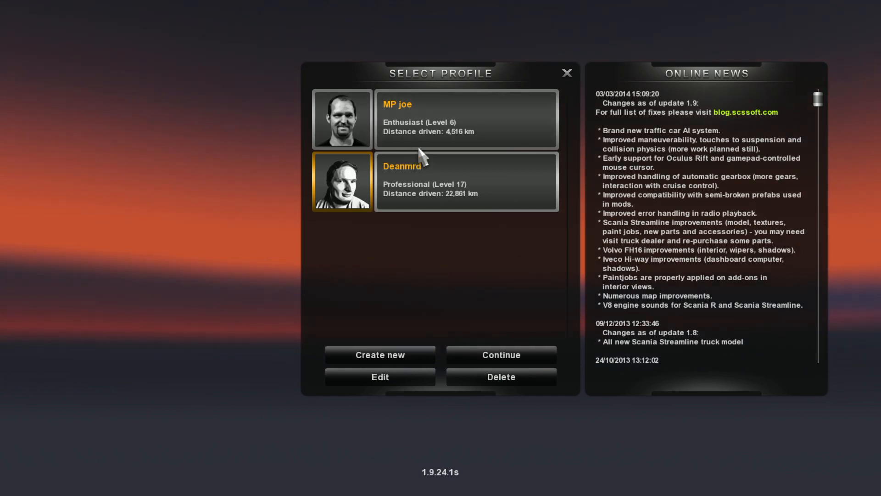
{"action": "mouse_move", "coordinate": [430, 356]}
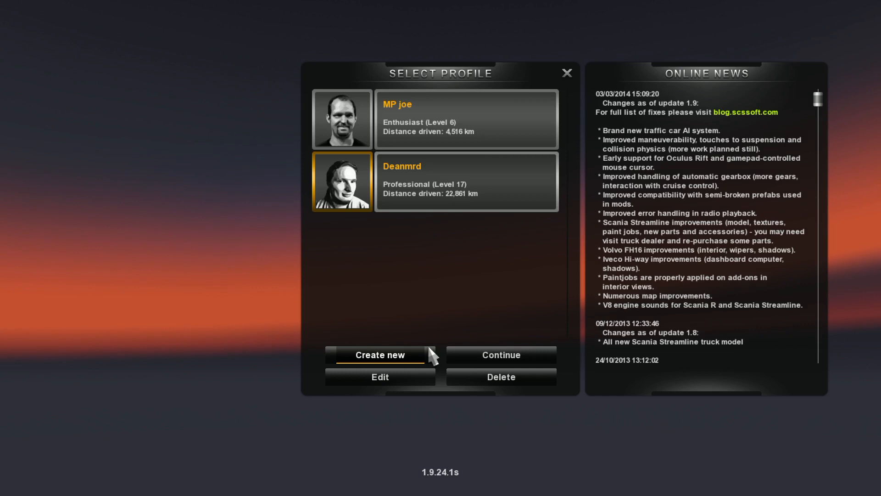
{"action": "mouse_move", "coordinate": [487, 205]}
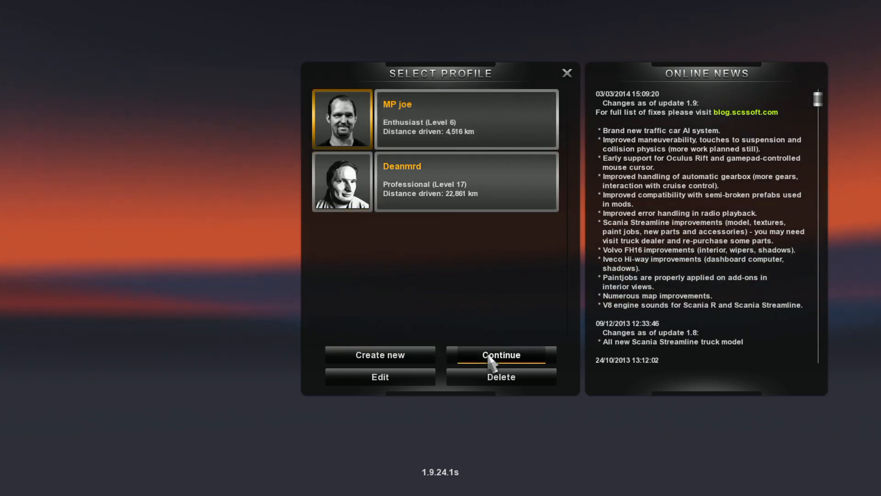
{"action": "mouse_move", "coordinate": [380, 377]}
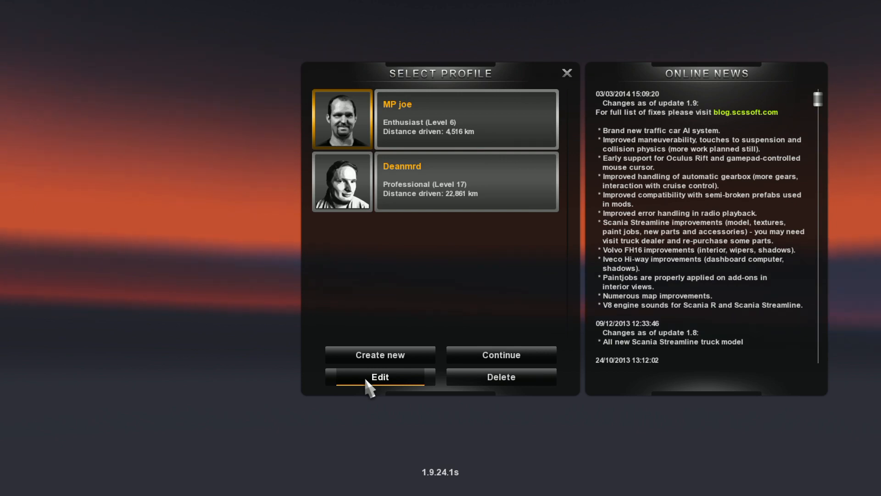
- Open the level 6 Enthusiast MP joe profile for editing
{"action": "left_click", "coordinate": [379, 377]}
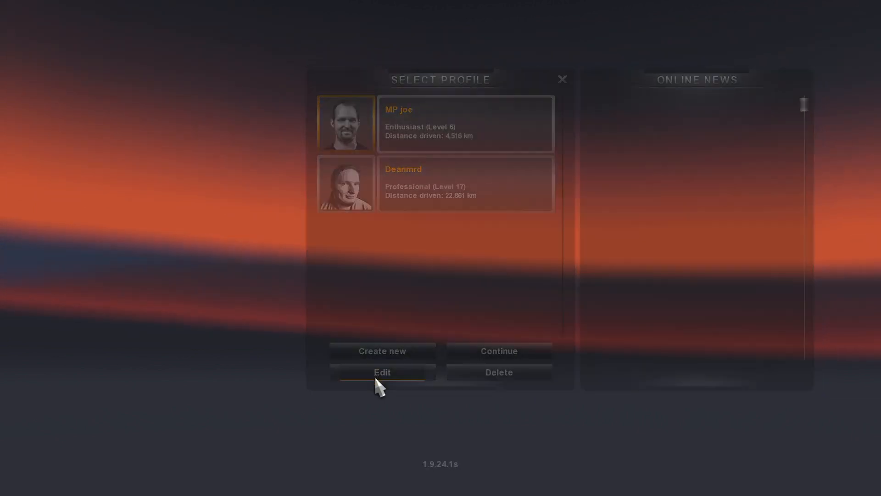
- Scroll the Active Mods list to the bottom and confirm WinterModAddonsV1.0.scs and WinterModV1.0.scs are ticked
{"action": "left_click", "coordinate": [382, 372]}
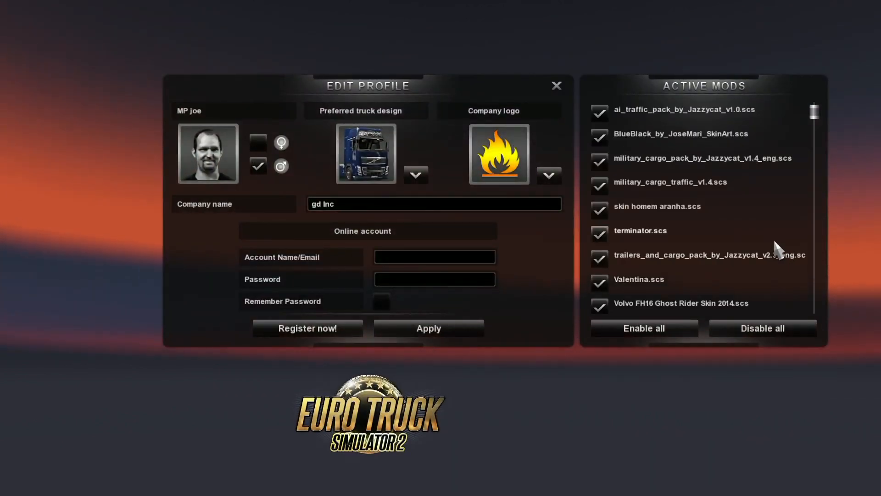
{"action": "scroll", "scroll_direction": "down", "scroll_amount": 3}
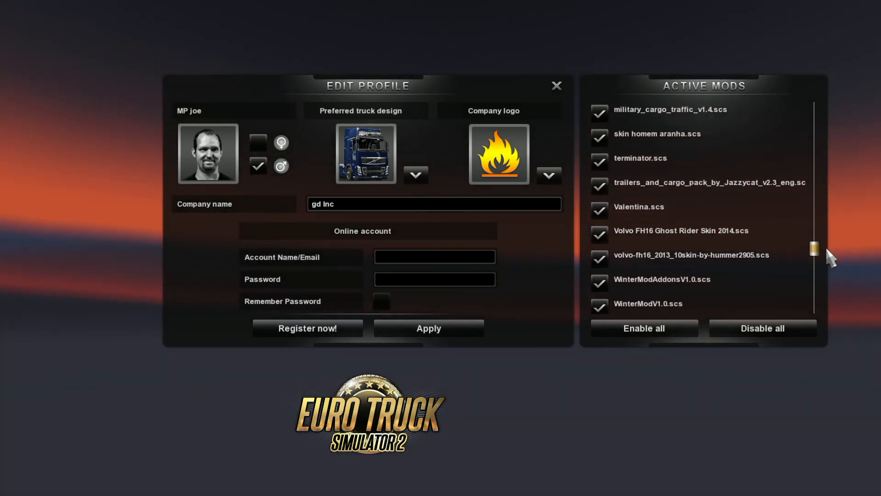
{"action": "scroll", "scroll_direction": "down", "scroll_amount": 3}
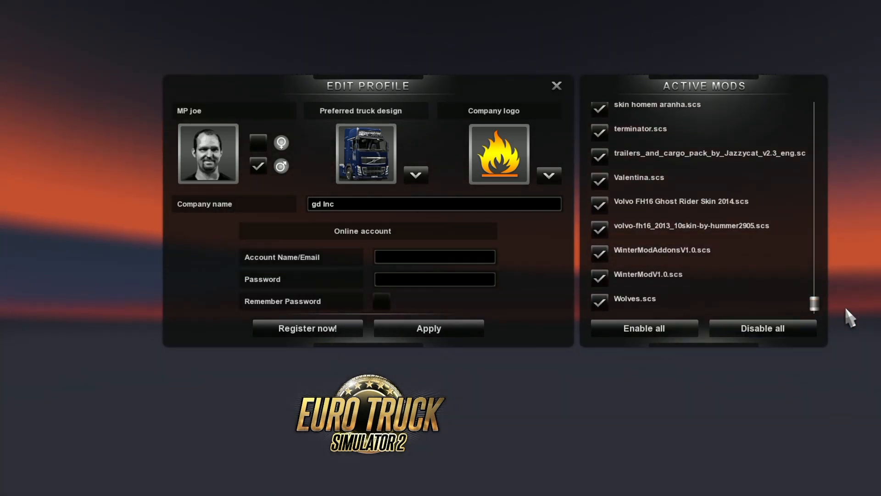
{"action": "scroll", "scroll_direction": "up", "scroll_amount": 3}
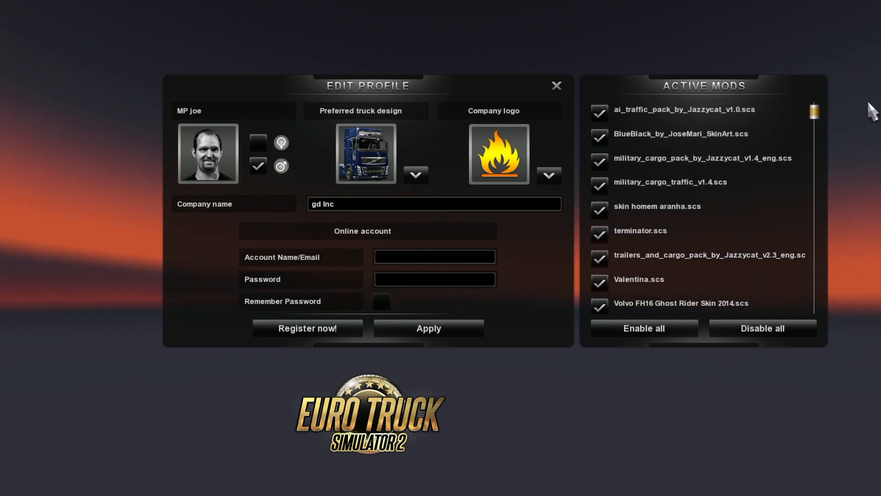
{"action": "mouse_move", "coordinate": [771, 217]}
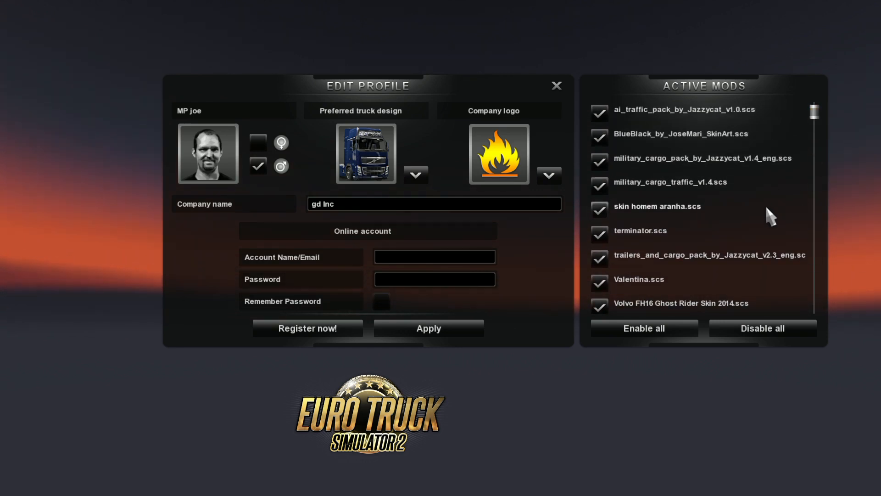
{"action": "mouse_move", "coordinate": [815, 112]}
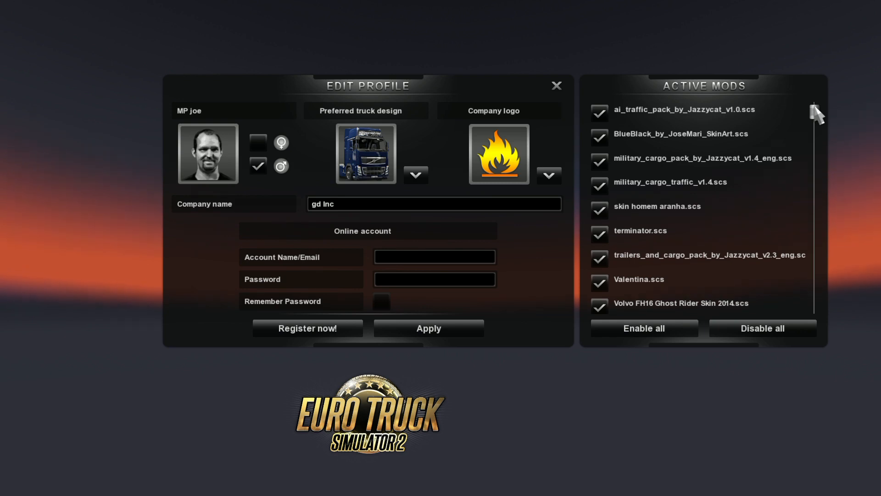
{"action": "scroll", "scroll_direction": "down", "scroll_amount": 3}
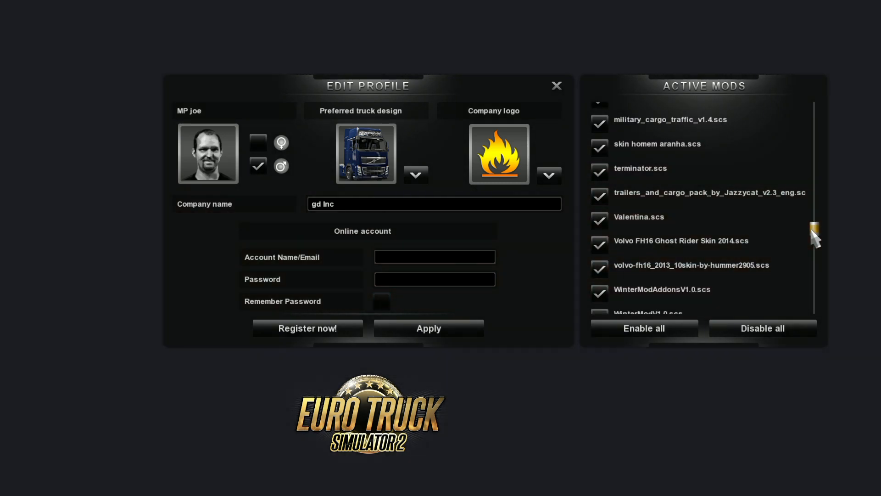
{"action": "scroll", "scroll_direction": "down", "scroll_amount": 3}
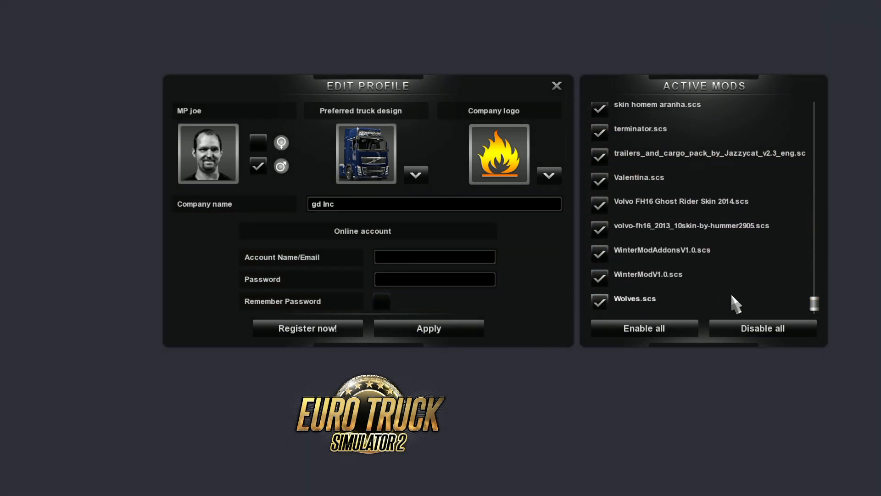
{"action": "mouse_move", "coordinate": [707, 224]}
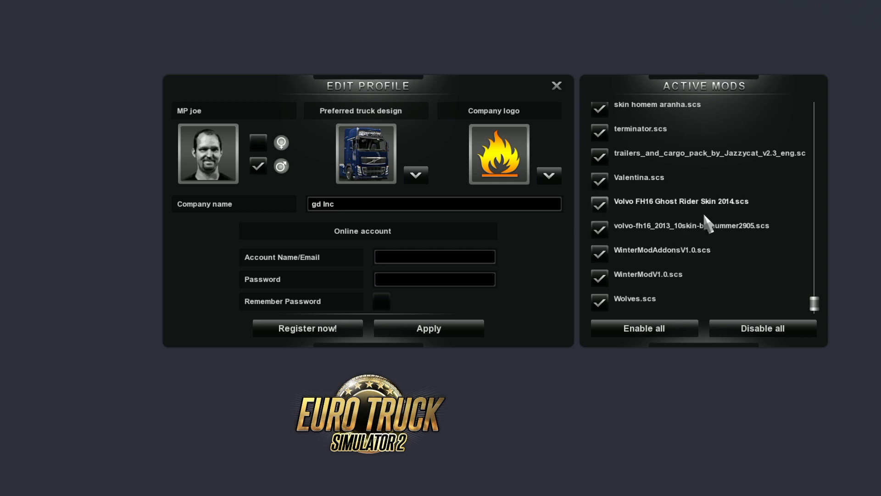
{"action": "mouse_move", "coordinate": [679, 281]}
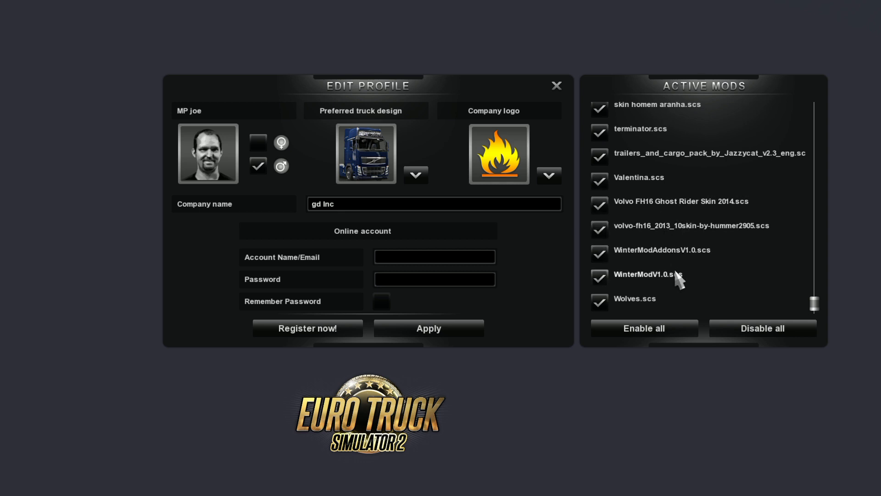
{"action": "mouse_move", "coordinate": [667, 272]}
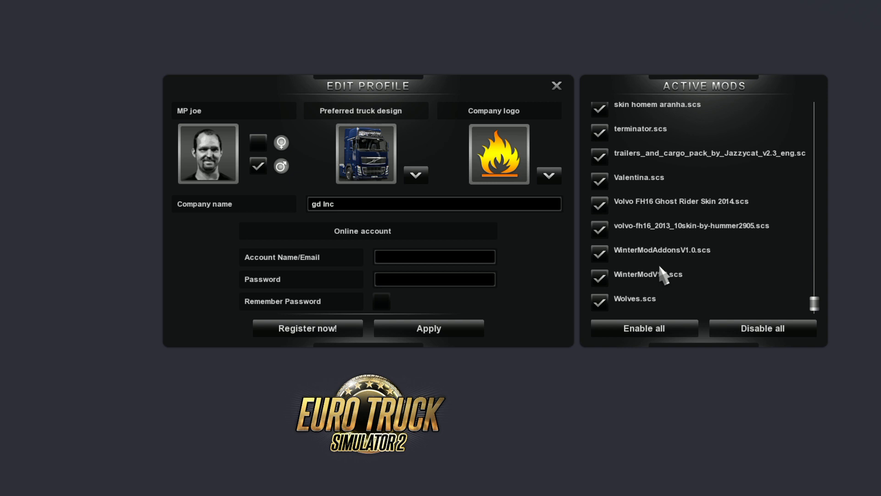
{"action": "mouse_move", "coordinate": [660, 274]}
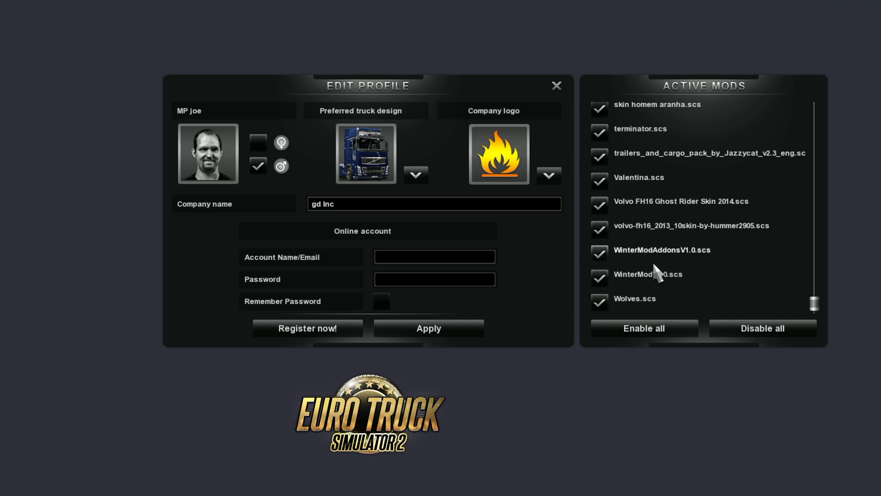
{"action": "mouse_move", "coordinate": [715, 273]}
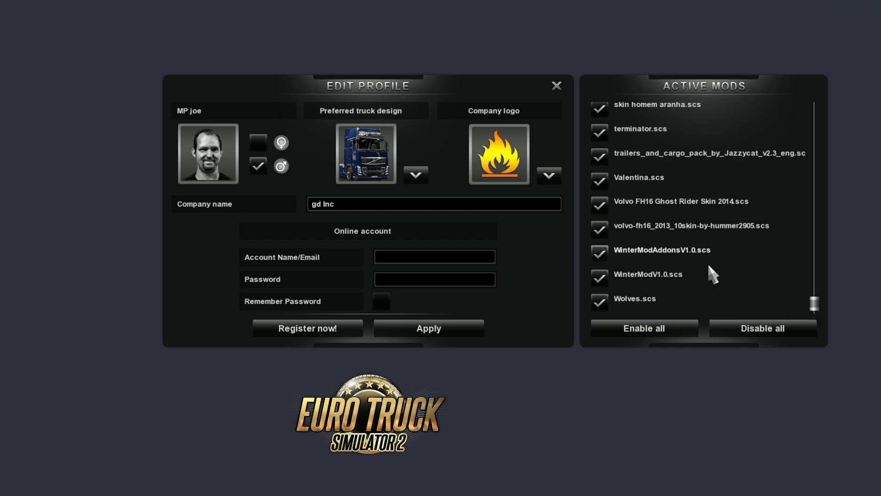
{"action": "mouse_move", "coordinate": [682, 259]}
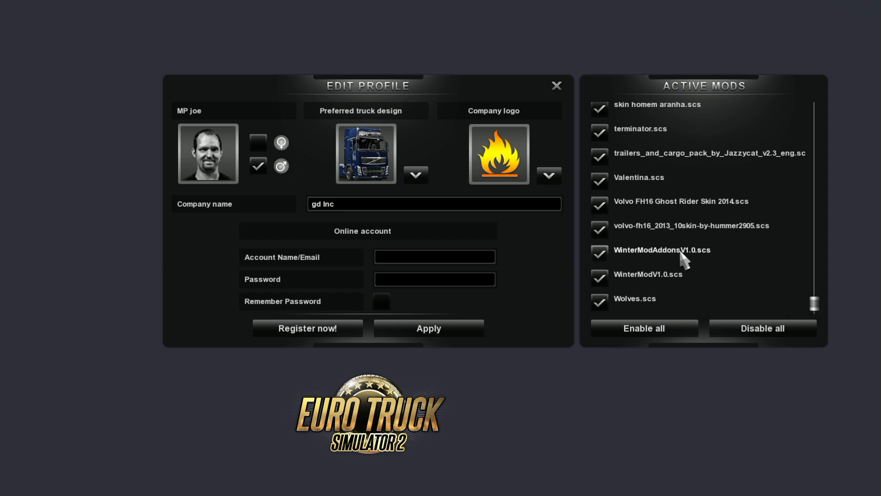
{"action": "mouse_move", "coordinate": [694, 277]}
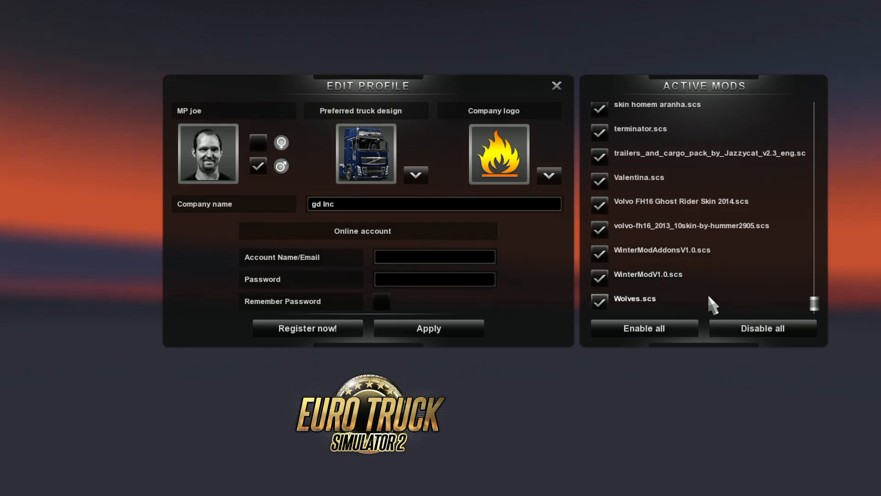
{"action": "mouse_move", "coordinate": [728, 292]}
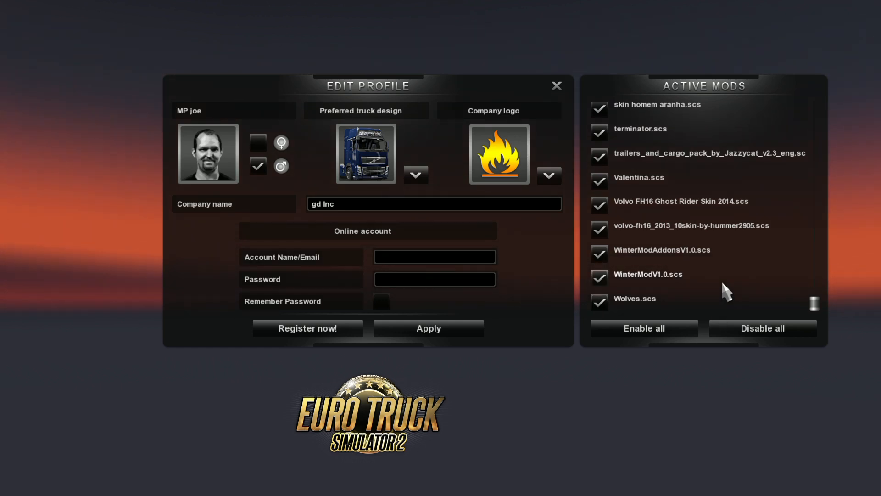
{"action": "mouse_move", "coordinate": [686, 298]}
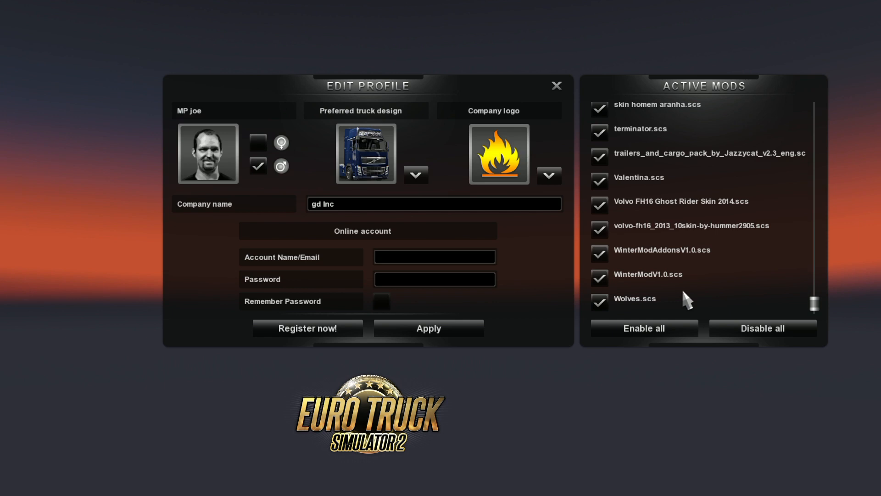
{"action": "mouse_move", "coordinate": [657, 287]}
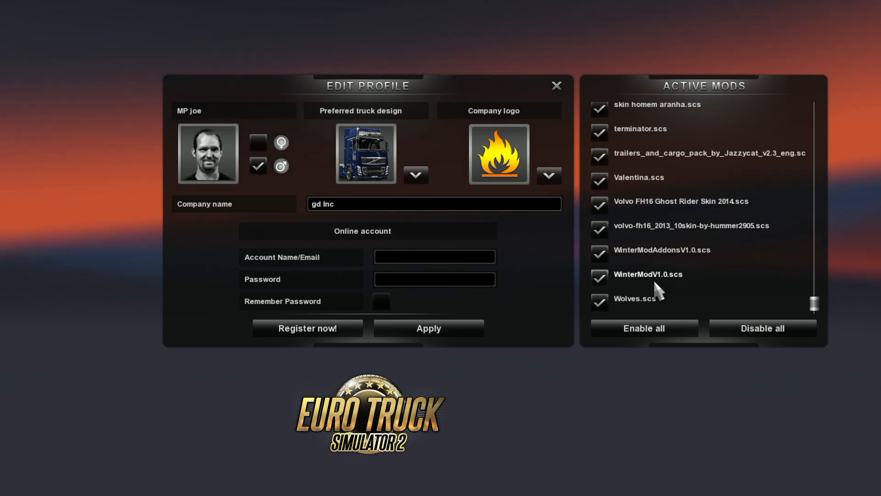
{"action": "mouse_move", "coordinate": [585, 291]}
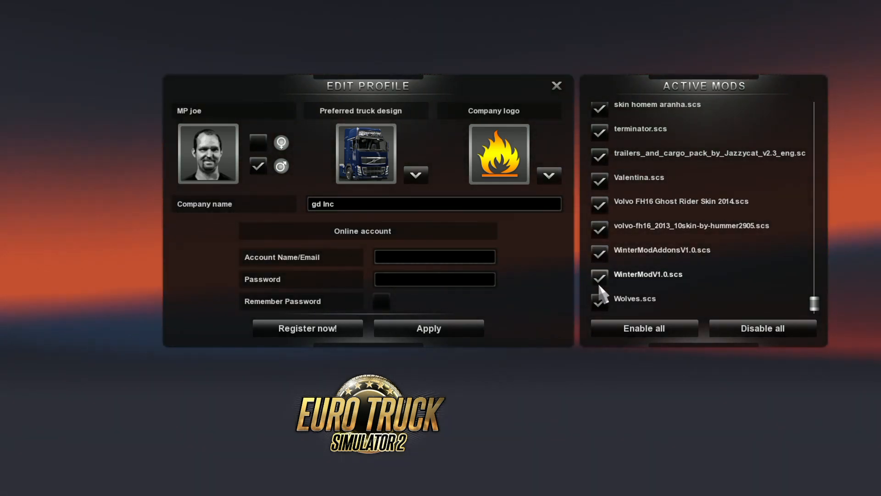
{"action": "left_click", "coordinate": [598, 276]}
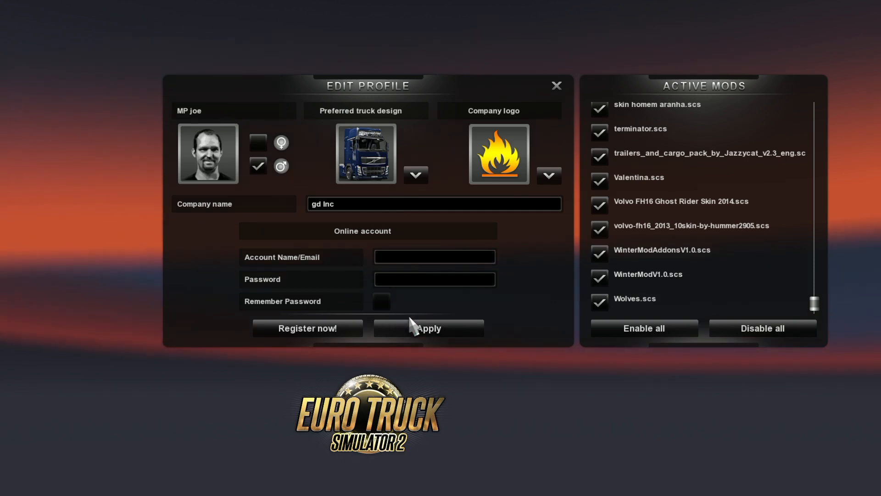
- Apply the profile's mod selection, continue into the game, and show the new Volvo upgrades notice
{"action": "left_click", "coordinate": [428, 329]}
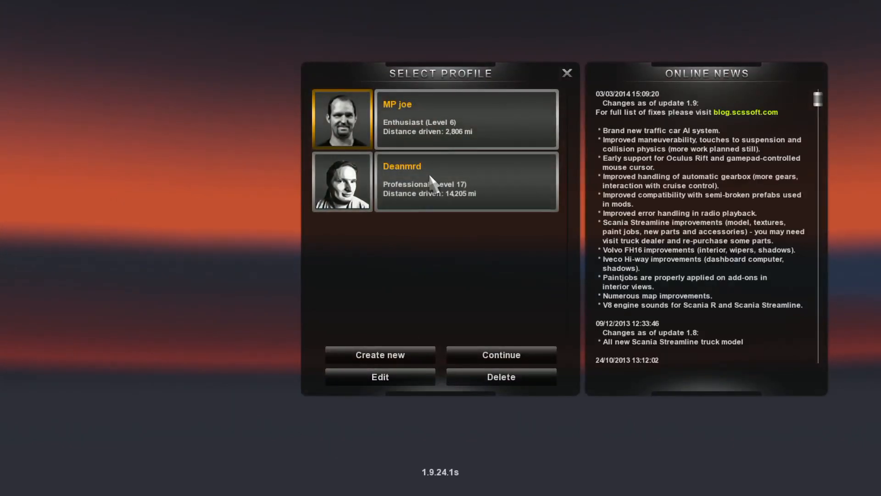
{"action": "left_click", "coordinate": [500, 354]}
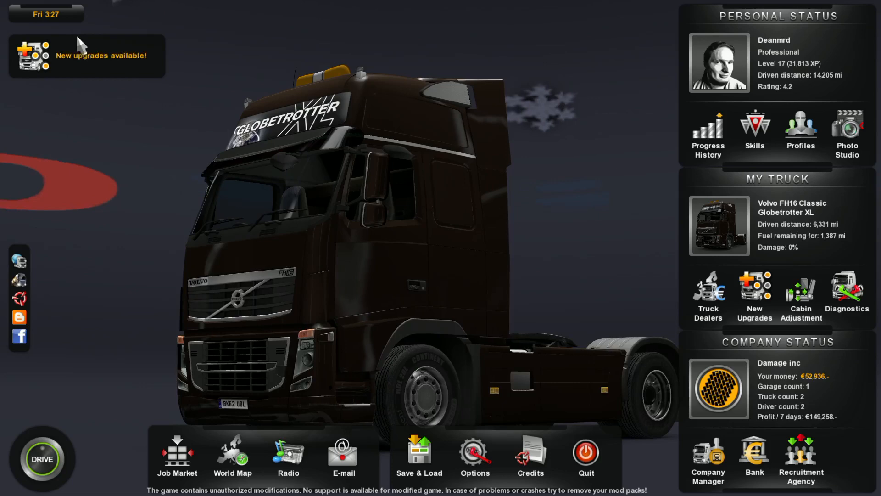
{"action": "left_click", "coordinate": [754, 297]}
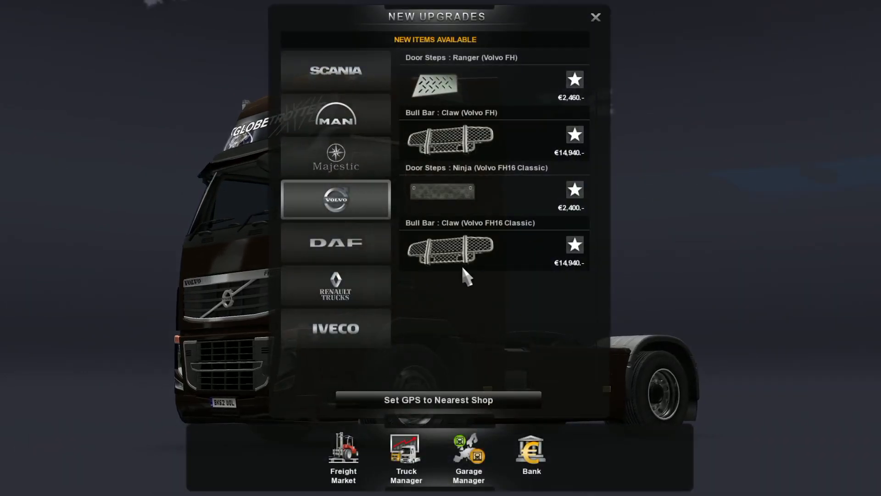